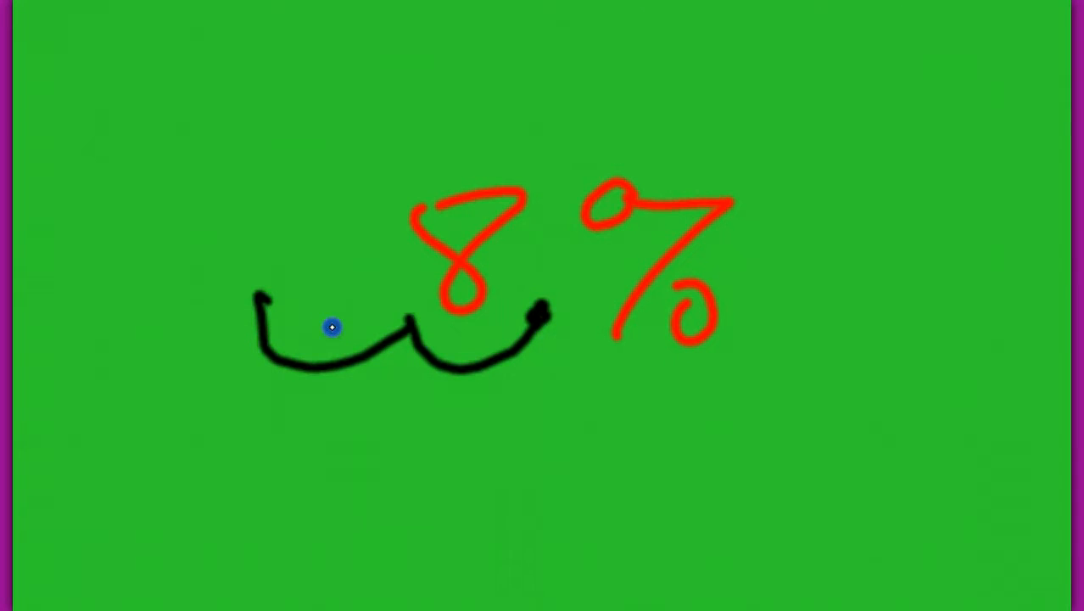
pyautogui.moveTo(245, 483)
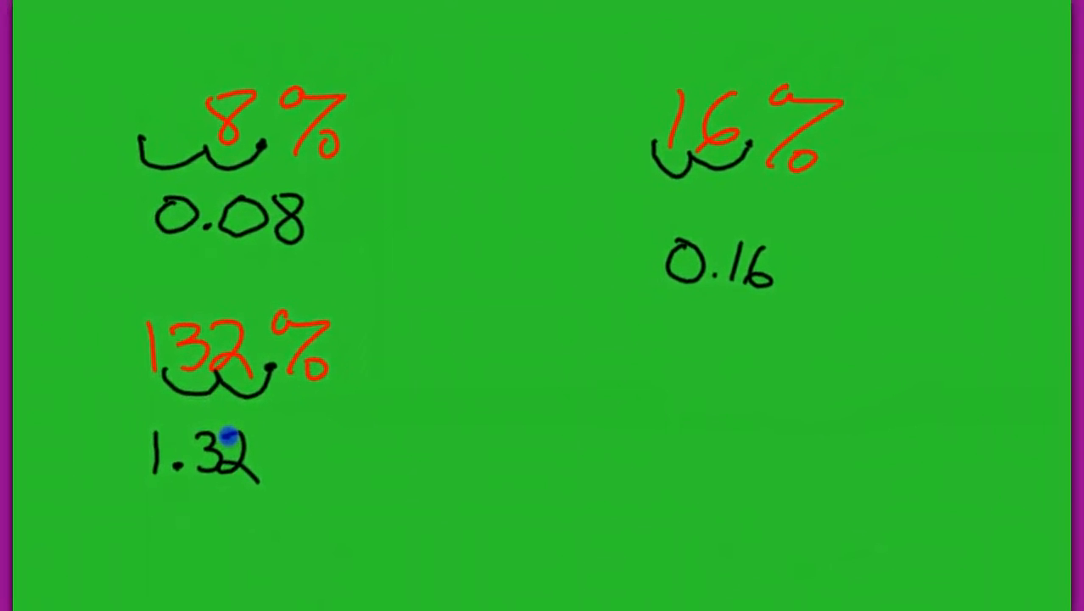
pyautogui.moveTo(47, 586)
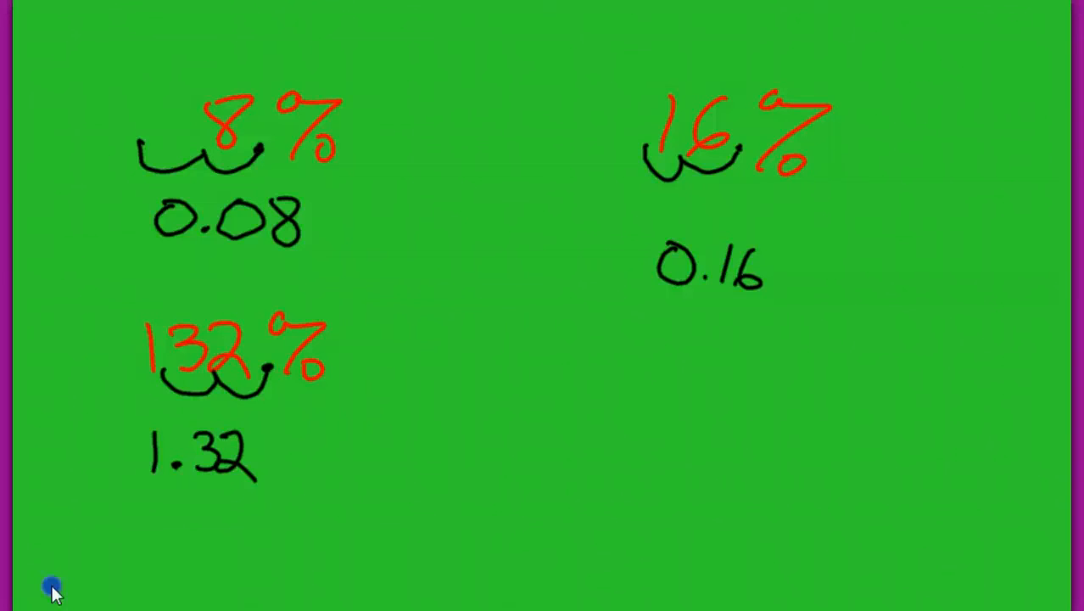